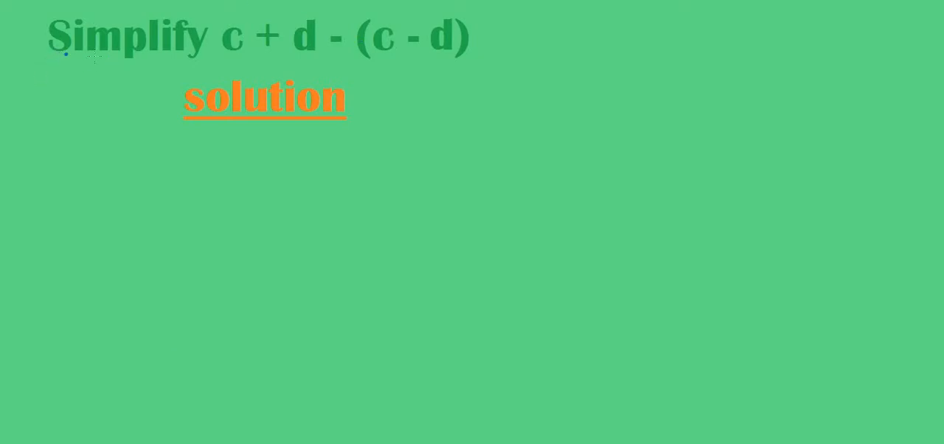
pyautogui.moveTo(309, 52)
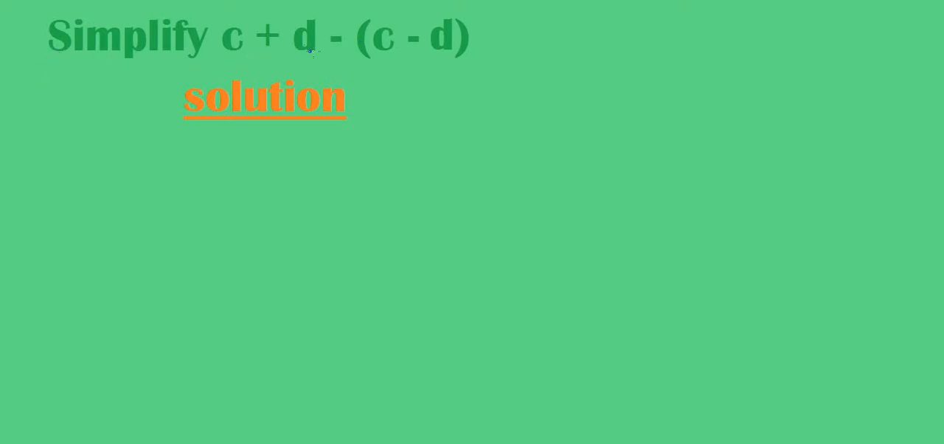
pyautogui.moveTo(368, 52)
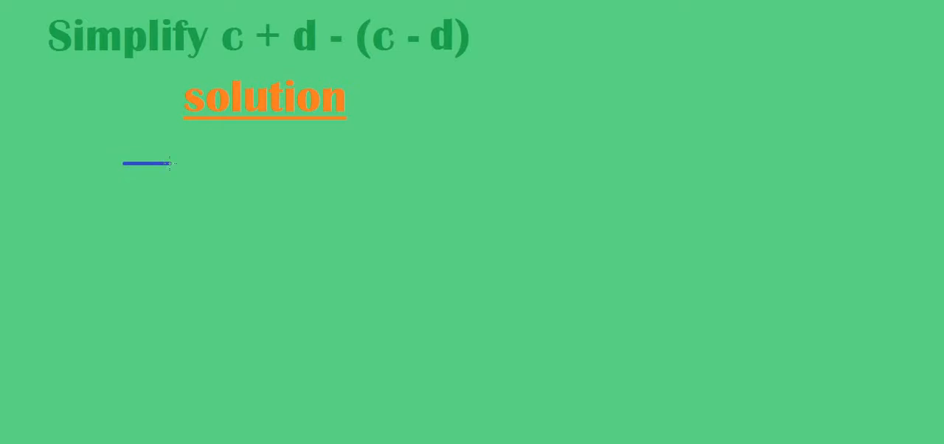
# Step: Handwrite '= c + d' in blue ink on the line below the solution heading
pyautogui.moveTo(126, 177); pyautogui.dragTo(165, 177)
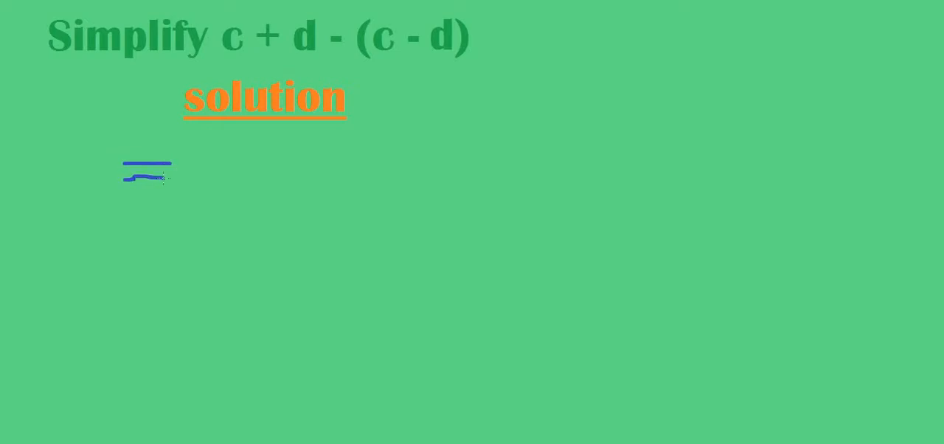
pyautogui.moveTo(185, 174); pyautogui.dragTo(214, 160)
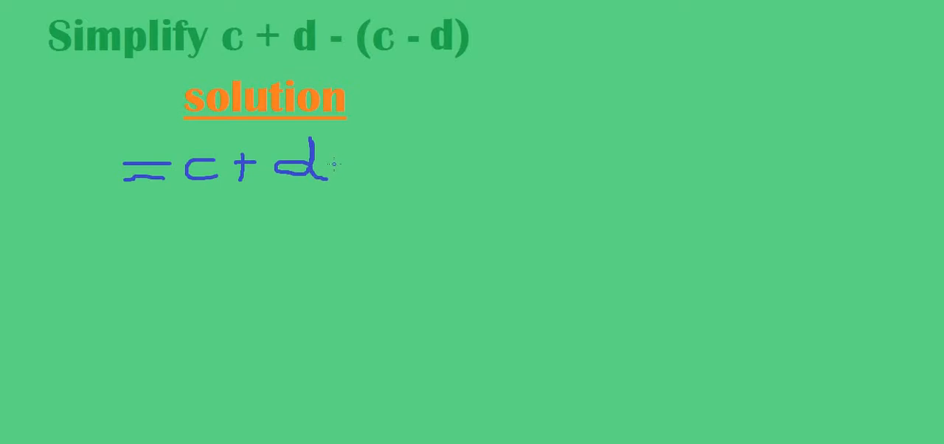
pyautogui.moveTo(339, 161); pyautogui.dragTo(369, 161)
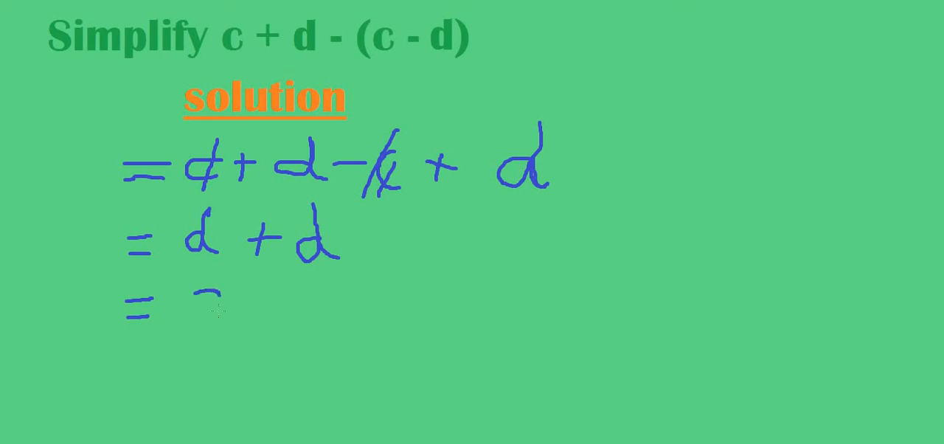
# Step: Write '2d' after the equals sign on the third line of working
pyautogui.write('2d')
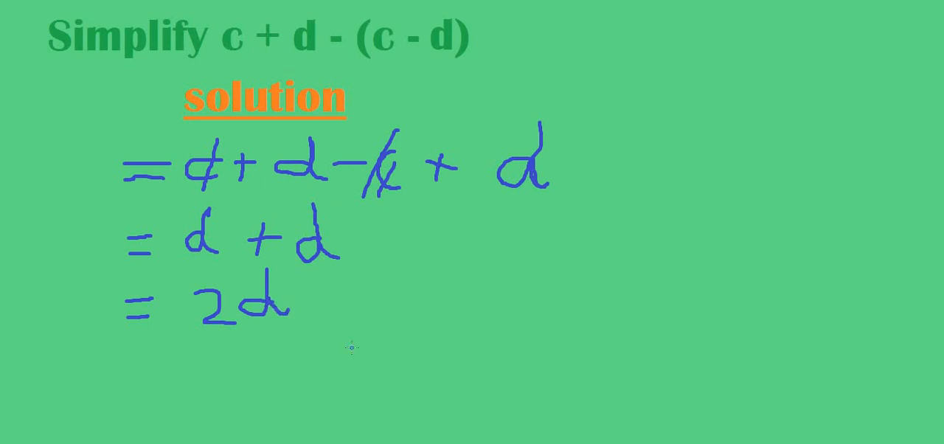
pyautogui.moveTo(156, 348)
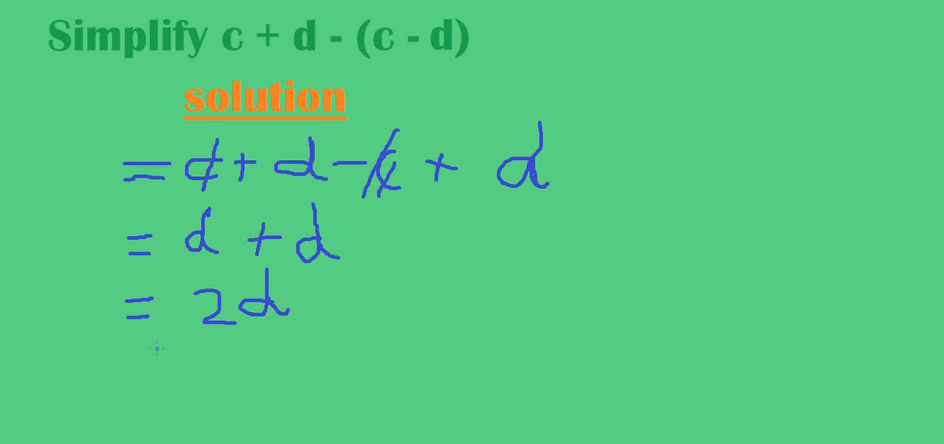
# Step: Finish the final line as '= 2d' and draw an underline beneath the answer
pyautogui.moveTo(140, 347); pyautogui.dragTo(278, 391)
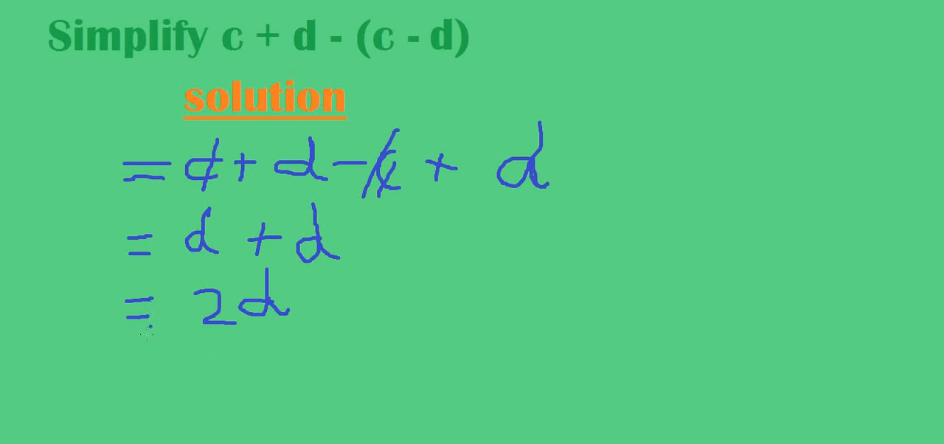
pyautogui.moveTo(118, 353); pyautogui.dragTo(213, 359)
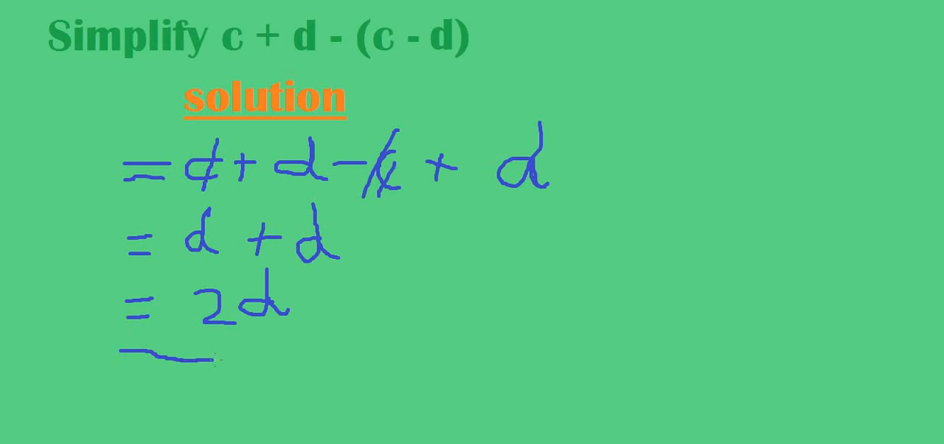
pyautogui.moveTo(214, 360); pyautogui.dragTo(313, 357)
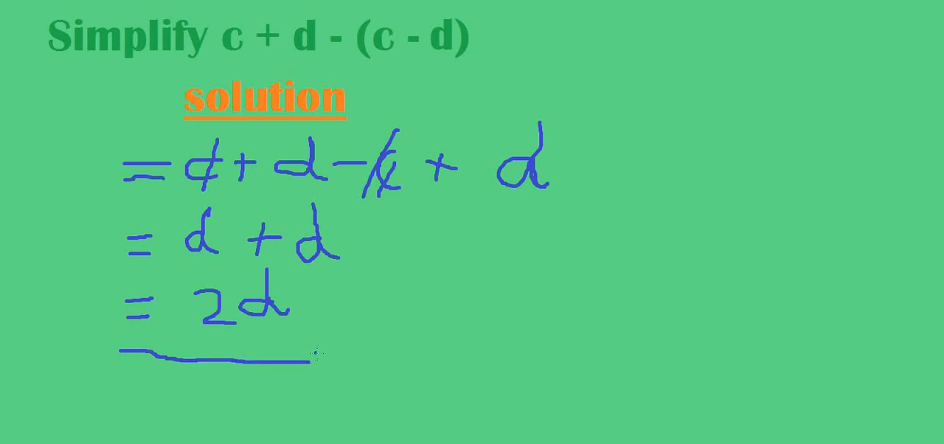